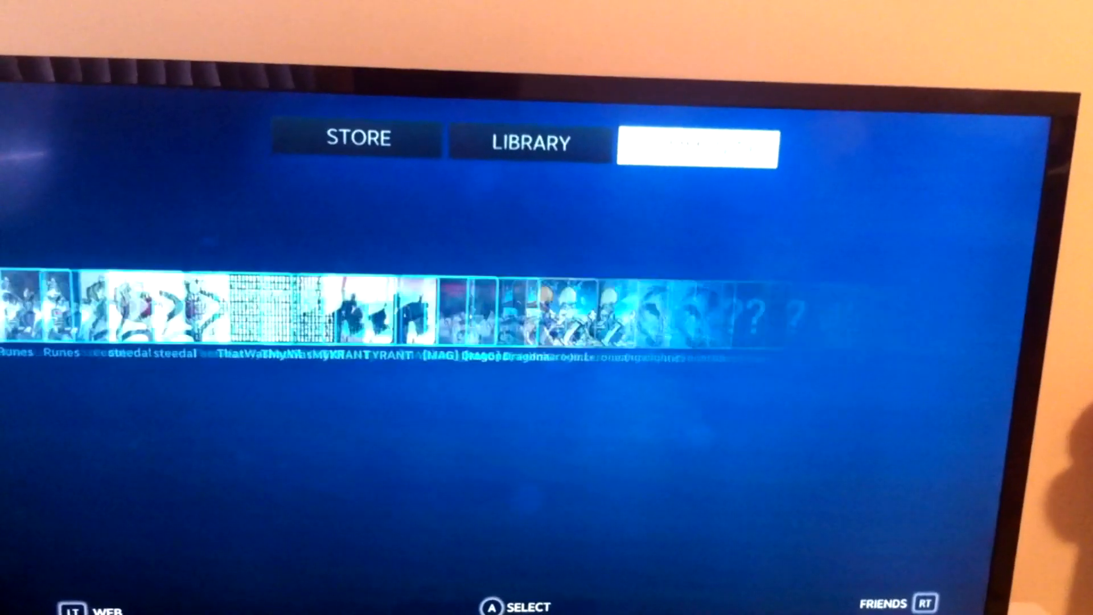
Step: Filter the library to Controller Supported games, leaving 58 titles in the grid
left_click(695, 146)
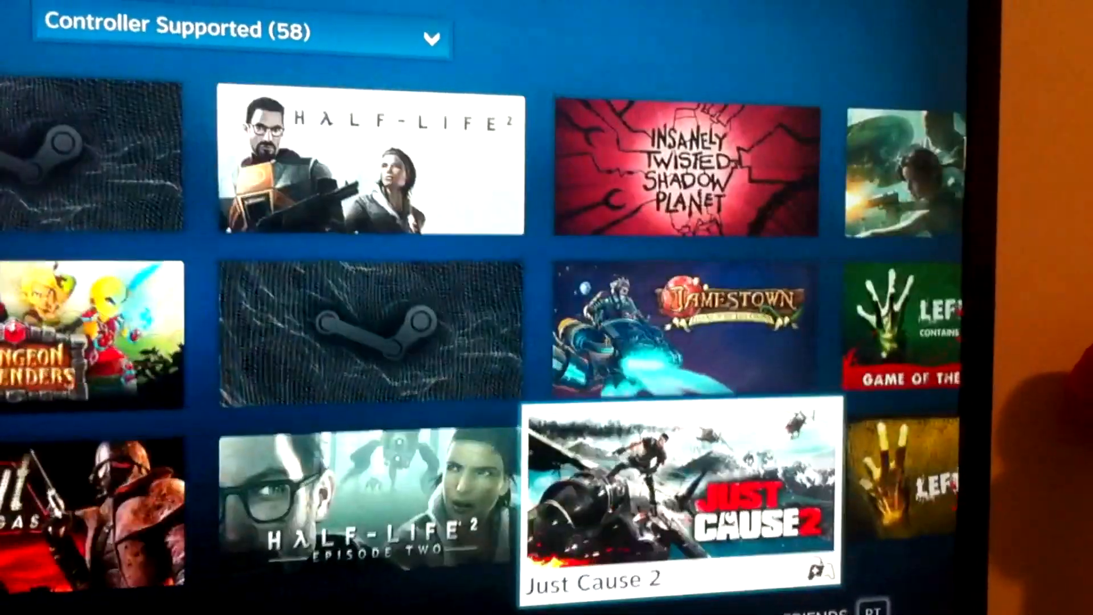
Step: Scroll the controller-supported grid right past Borderlands 2, BioShock and Capsized toward Sleeping Dogs
scroll("right", 3)
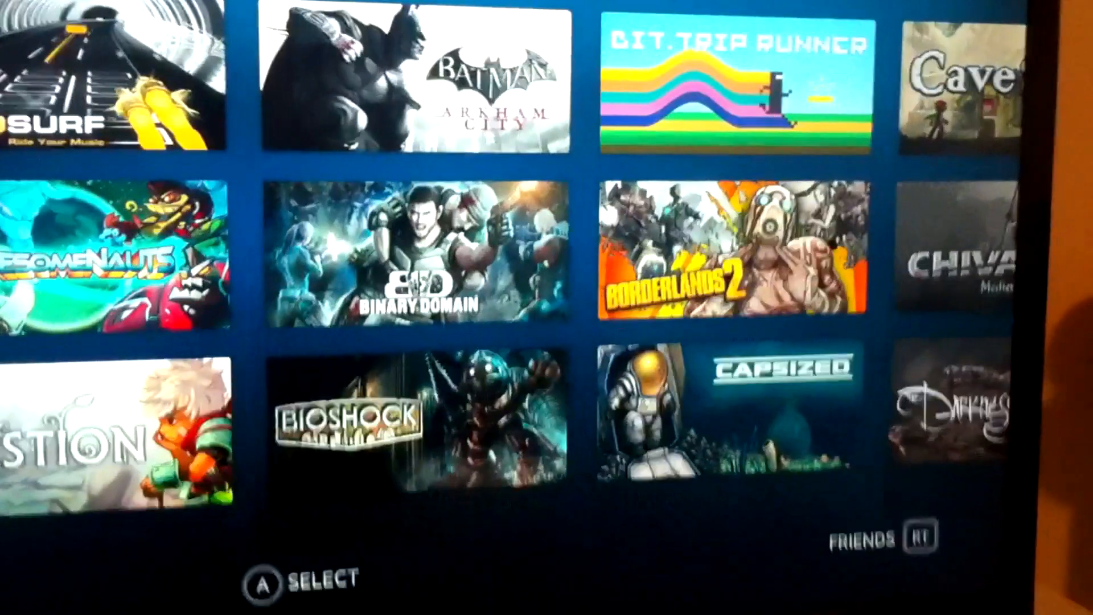
scroll("right", 3)
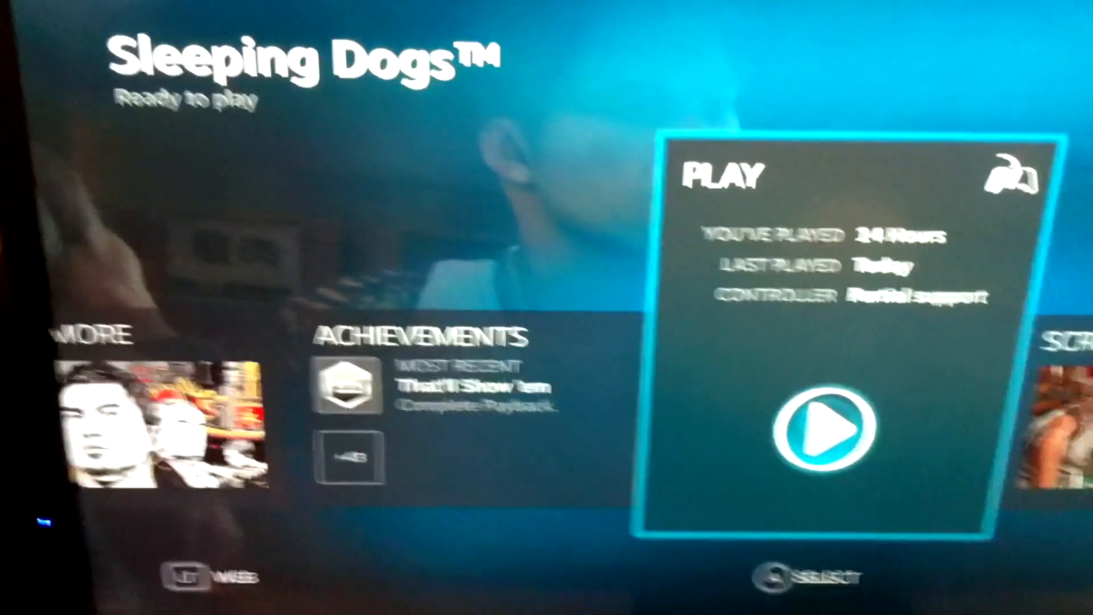
Step: Launch Sleeping Dogs from the Play tile on its game page
left_click(827, 430)
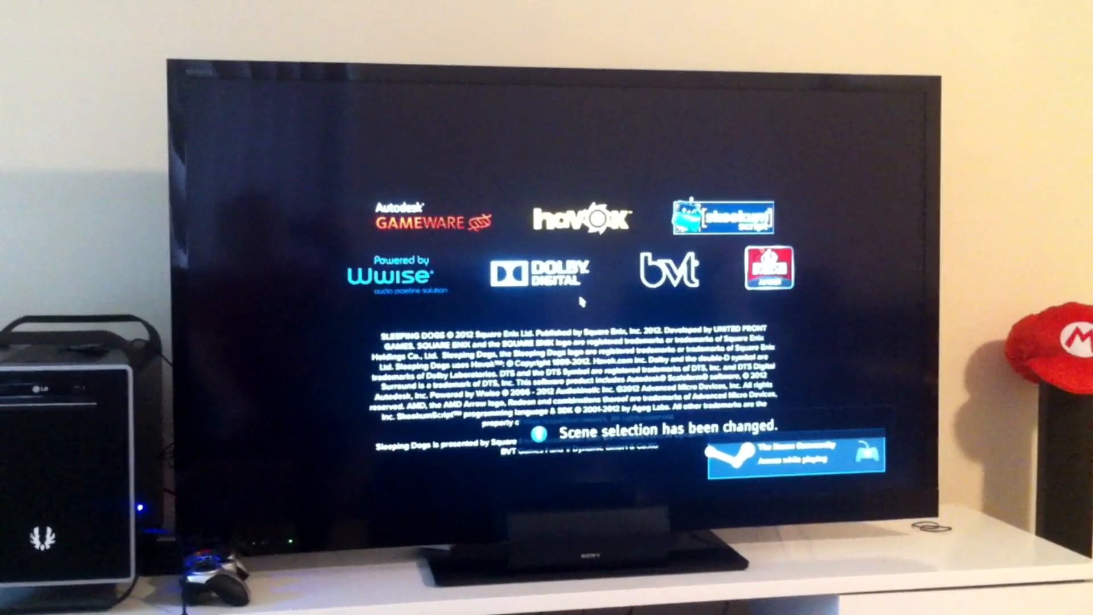